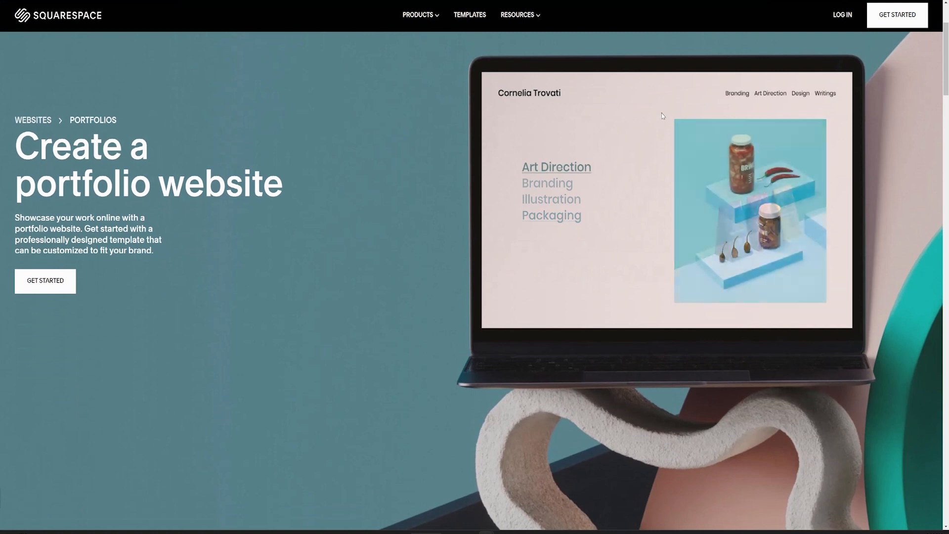
Scroll down the portfolio templates page toward the American Portraiture template
scroll(down, 3)
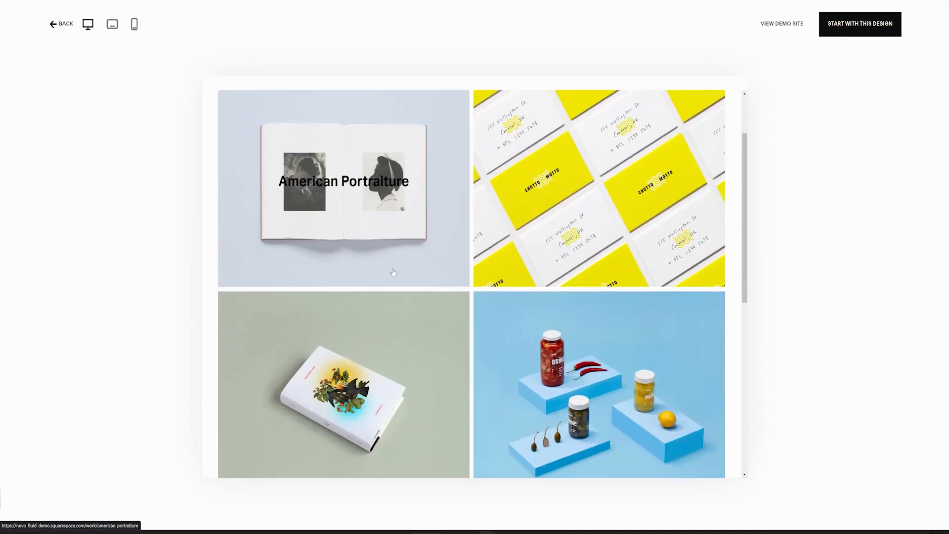
click(61, 24)
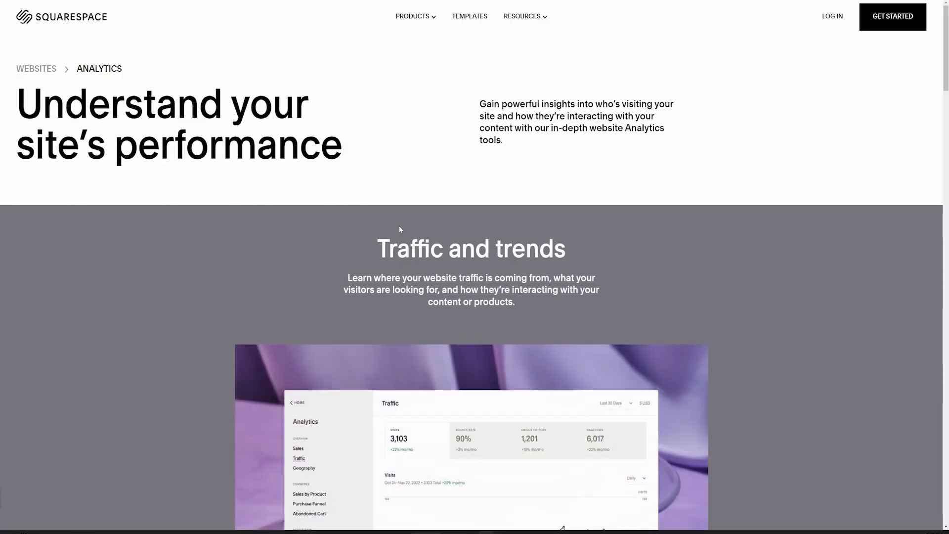
Scroll through the Analytics page's traffic and trends section
scroll(down, 3)
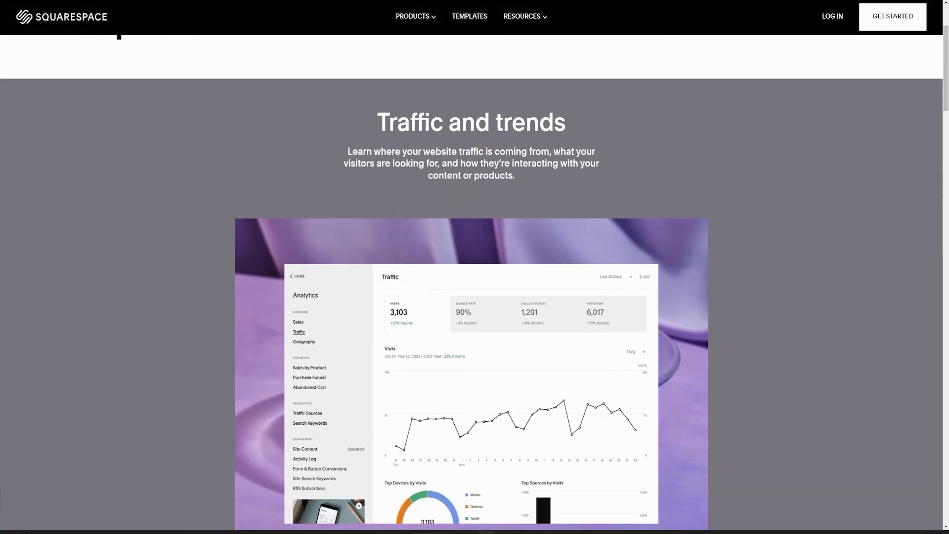
scroll(down, 3)
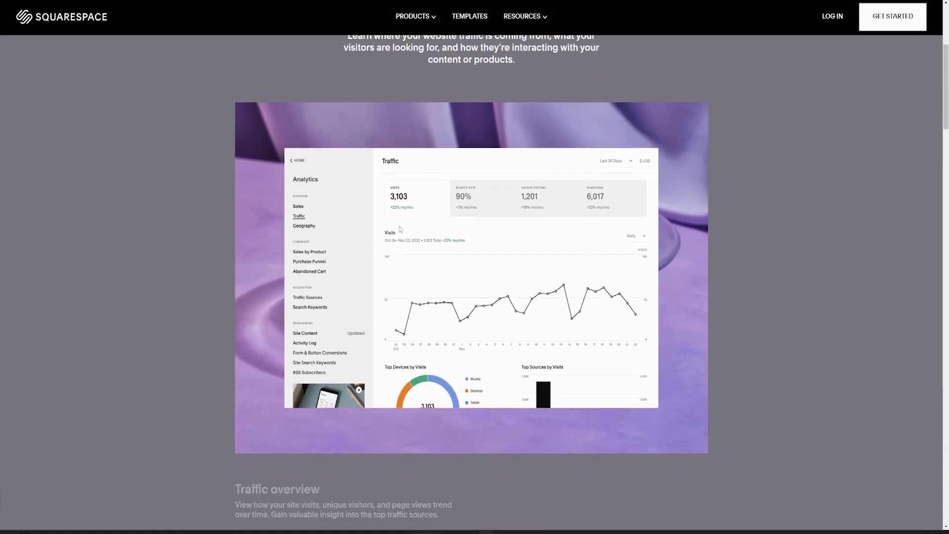
scroll(down, 3)
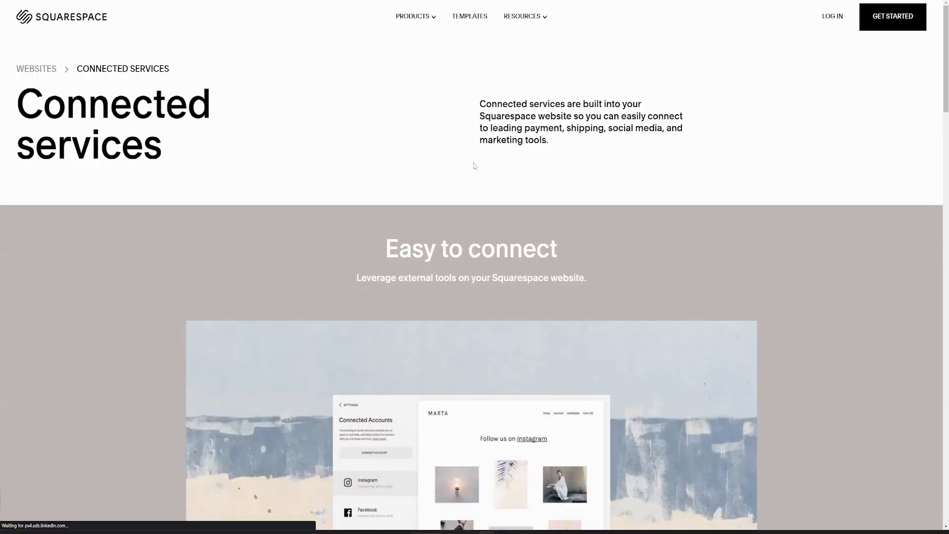
scroll(down, 3)
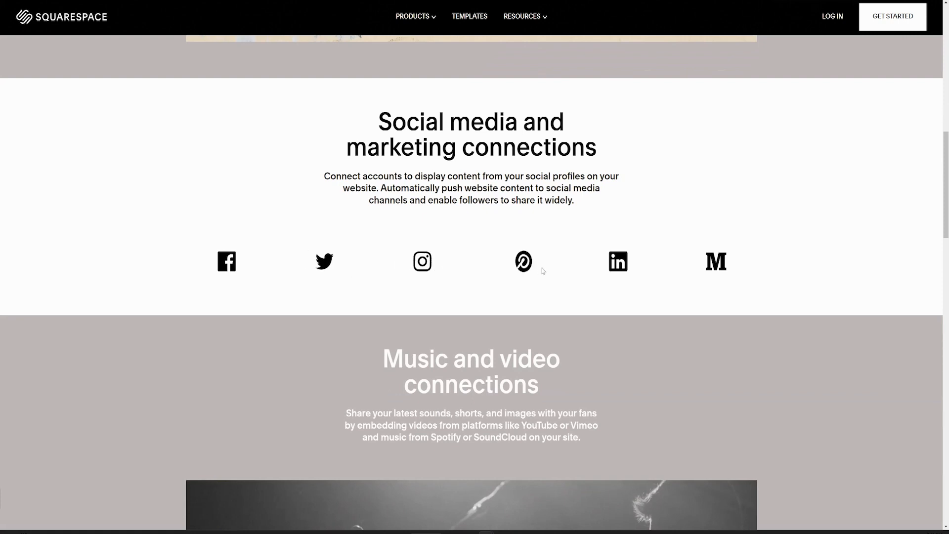
scroll(down, 3)
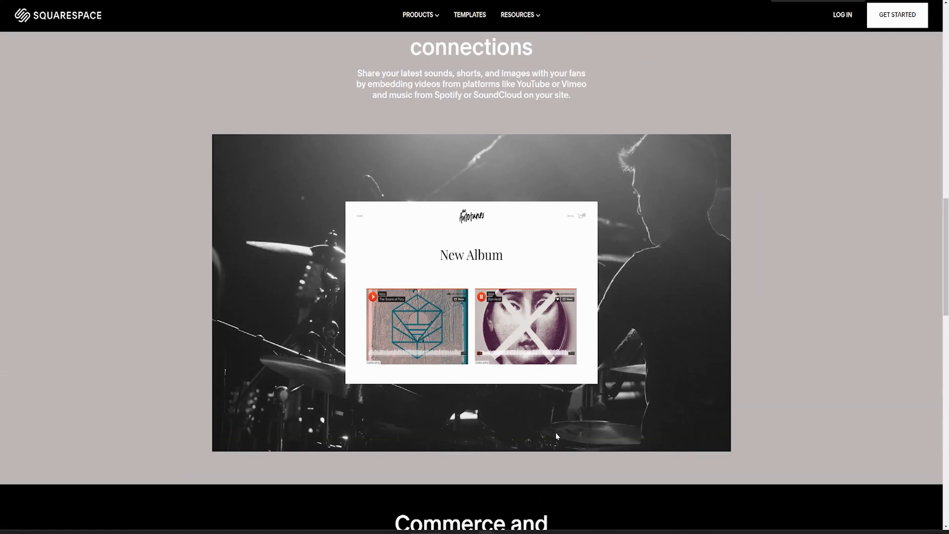
scroll(down, 3)
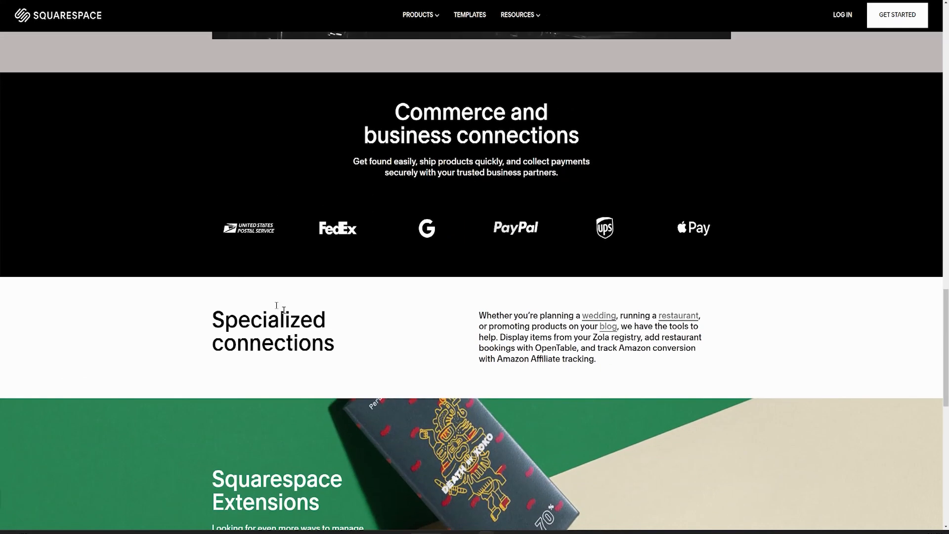
scroll(down, 3)
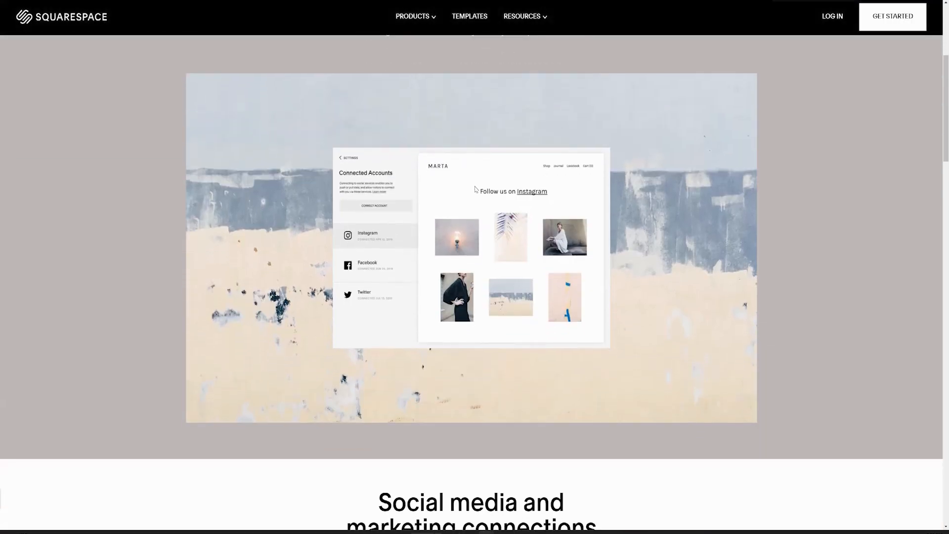